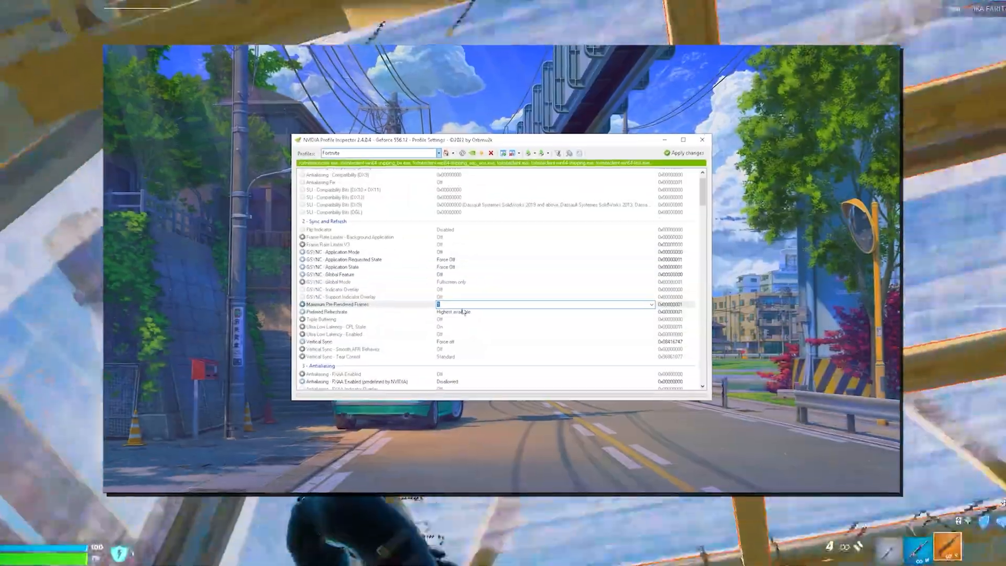
- Choose a Maximum Pre-Rendered Frames value in the Fortnite profile
{"action": "left_click", "coordinate": [649, 304]}
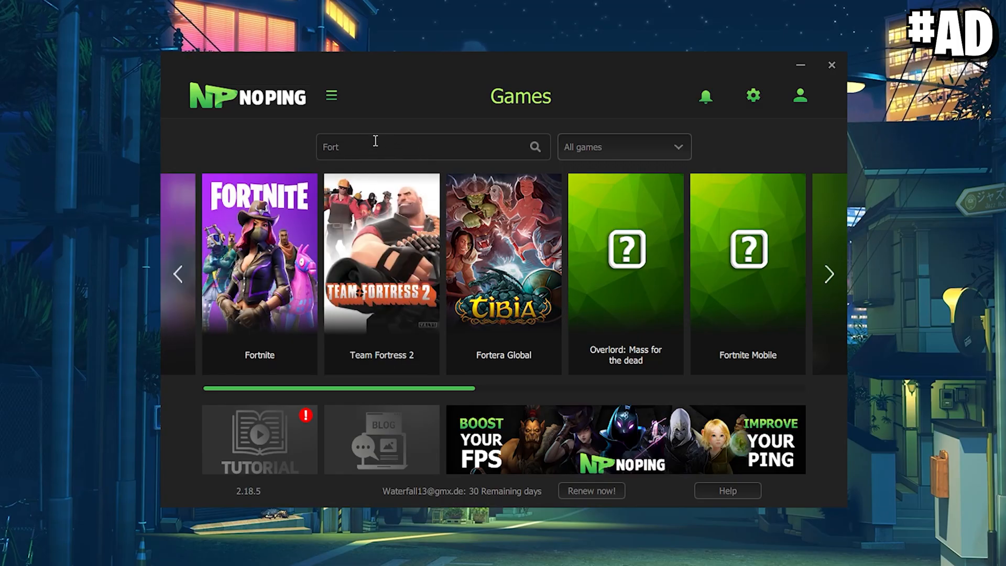
- Open Fortnite in NoPing and scroll to its server list with pings
{"action": "left_click", "coordinate": [259, 257]}
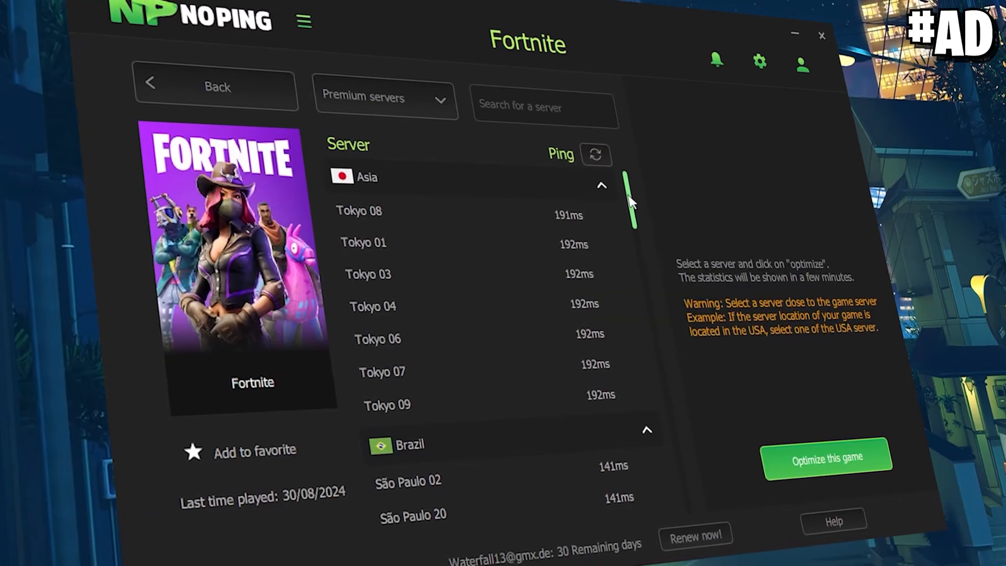
{"action": "scroll", "scroll_direction": "down", "scroll_amount": 3}
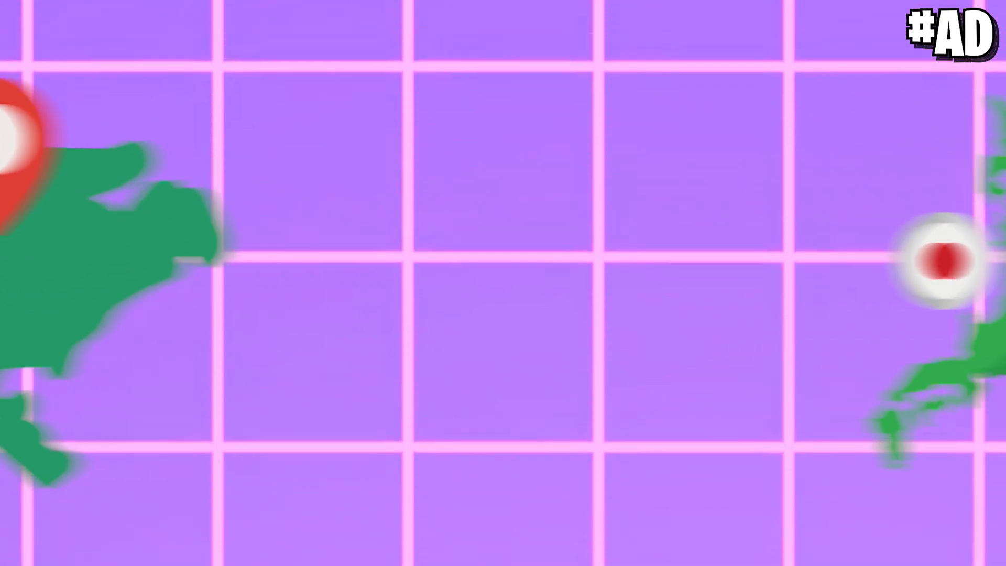
{"action": "left_click", "coordinate": [292, 297]}
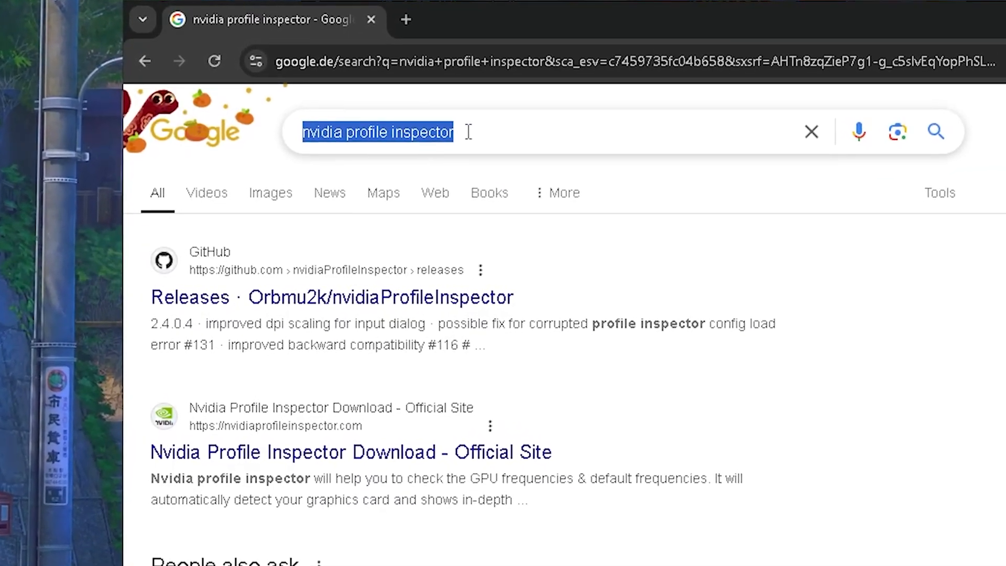
- Download nvidiaProfileInspector.zip from the GitHub releases page and open the archive
{"action": "left_click", "coordinate": [329, 297]}
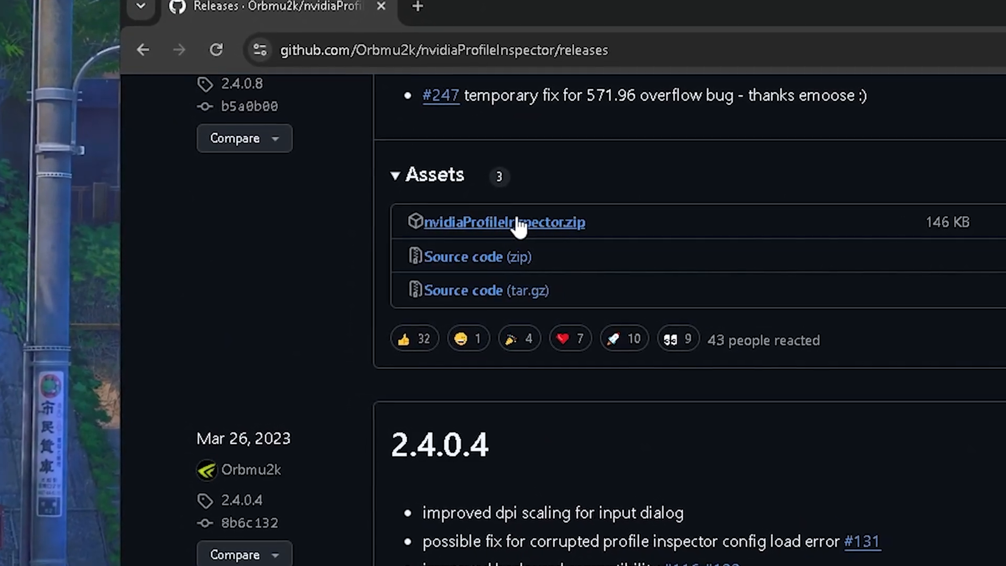
{"action": "left_click", "coordinate": [503, 221]}
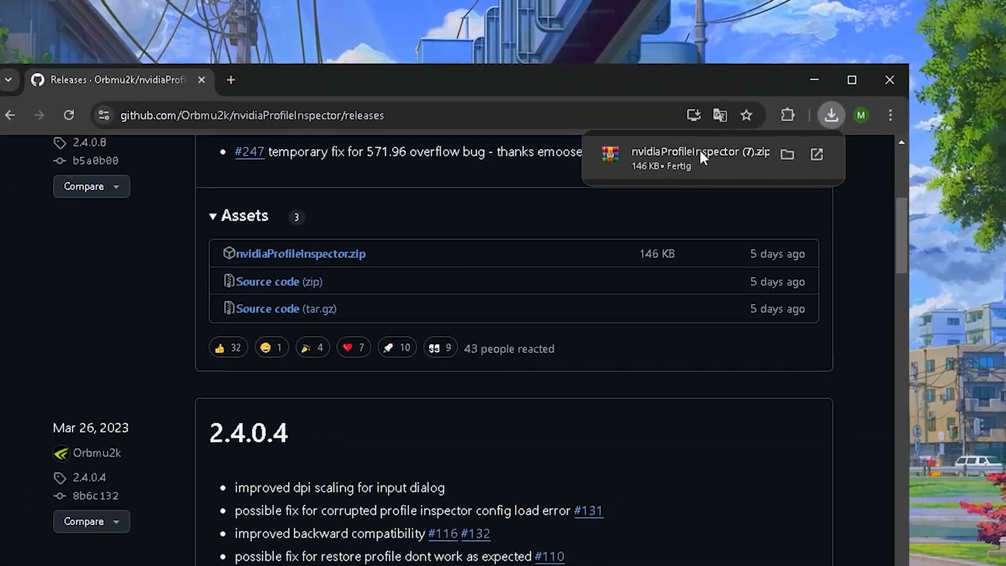
{"action": "left_click", "coordinate": [700, 151]}
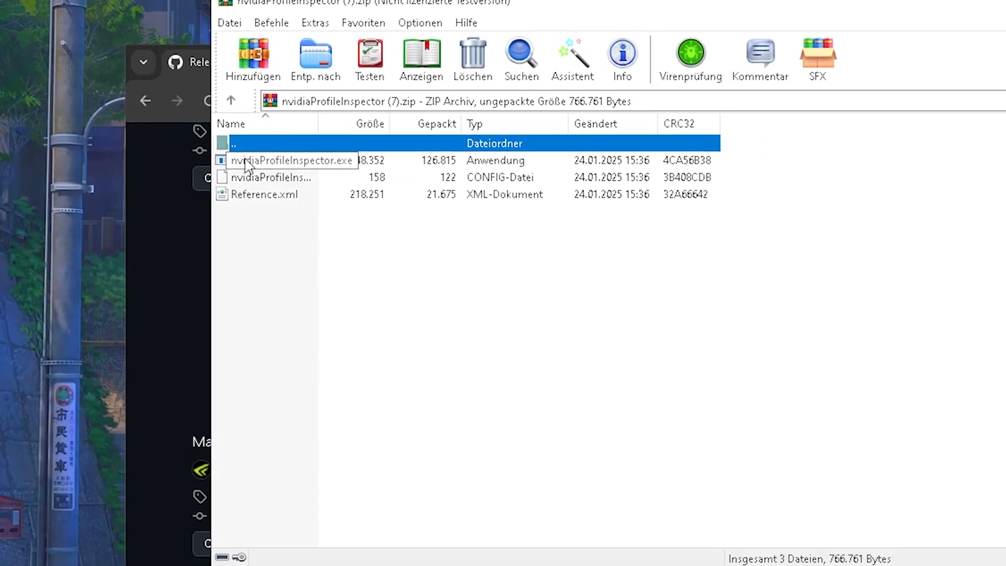
- Run nvidiaProfileInspector.exe from the WinRAR archive
{"action": "double_click", "coordinate": [292, 161]}
{"action": "type", "text": "Fortn"}
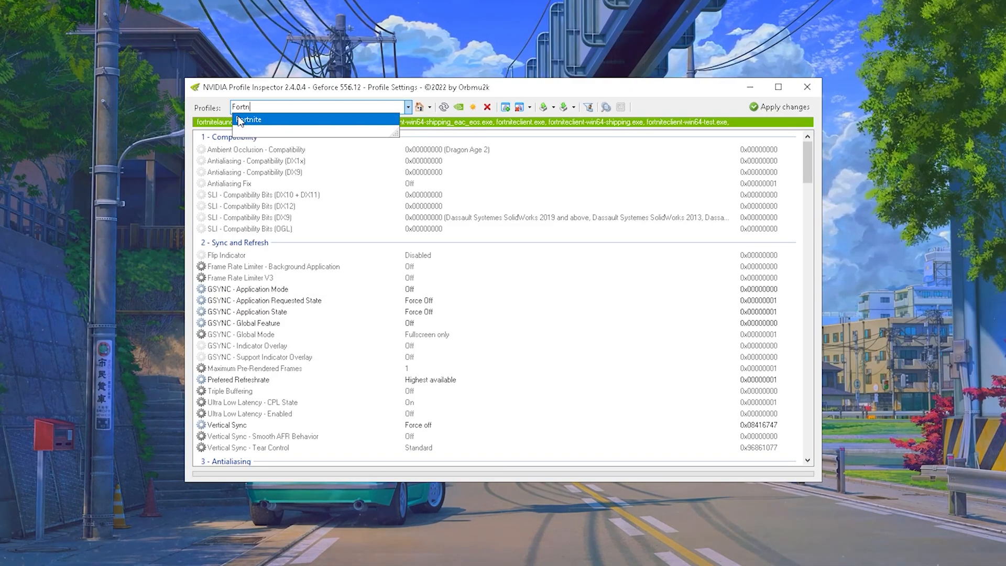
- Load the Fortnite profile and scroll through its settings
{"action": "left_click", "coordinate": [248, 120]}
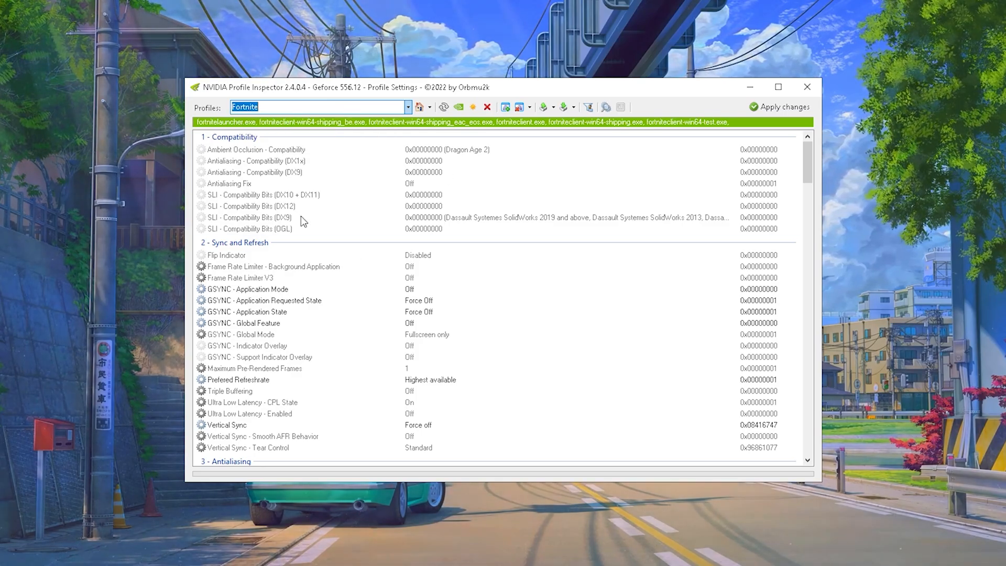
{"action": "scroll", "scroll_direction": "down", "scroll_amount": 3}
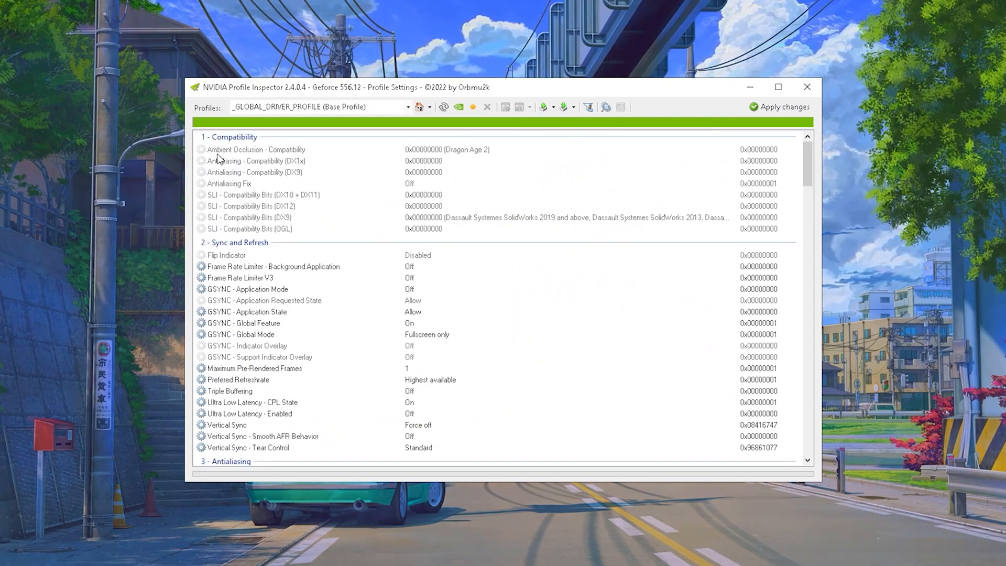
{"action": "mouse_move", "coordinate": [202, 162]}
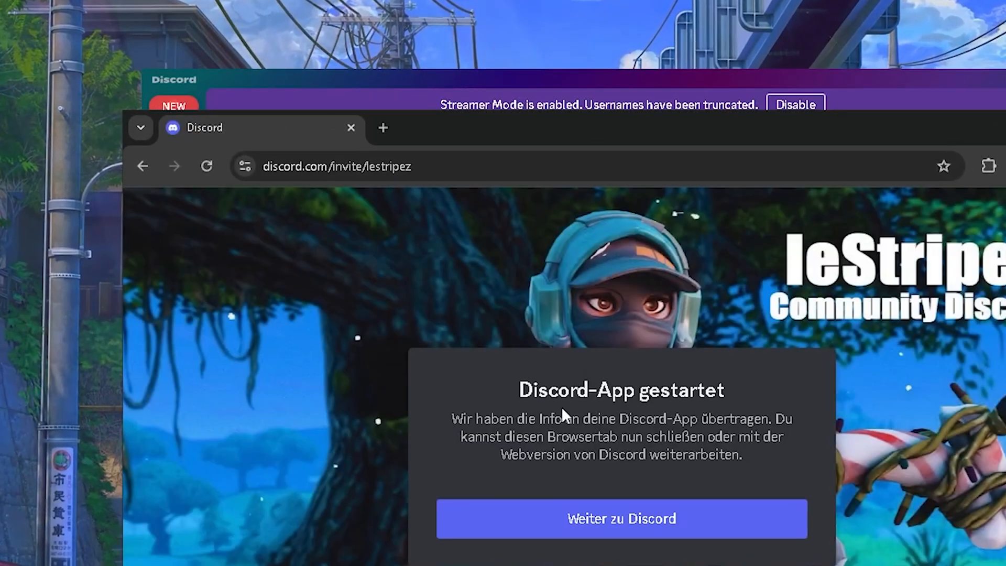
- Open the performance-packs channel in Discord and scroll through its posts
{"action": "left_click", "coordinate": [621, 518]}
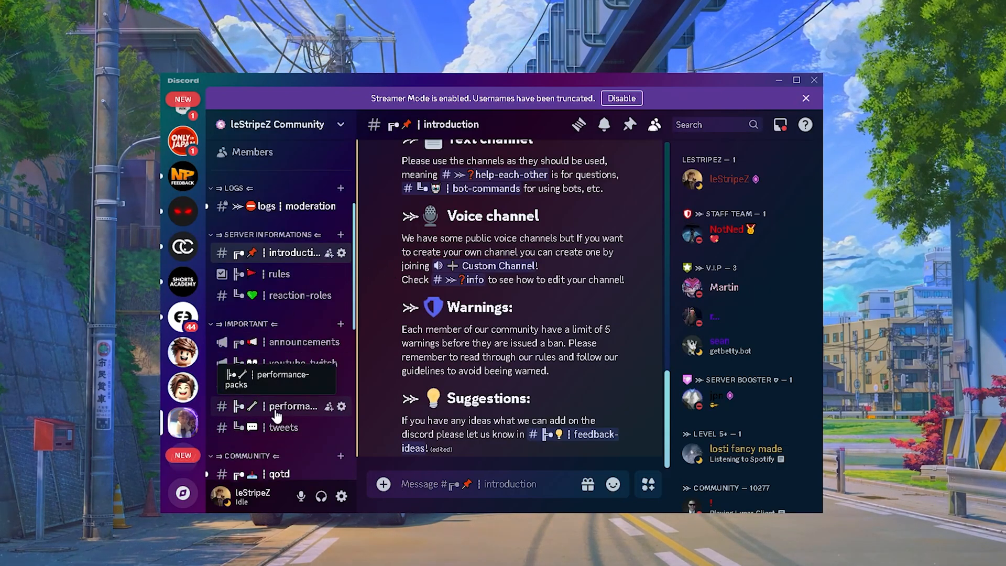
{"action": "type", "text": "perf"}
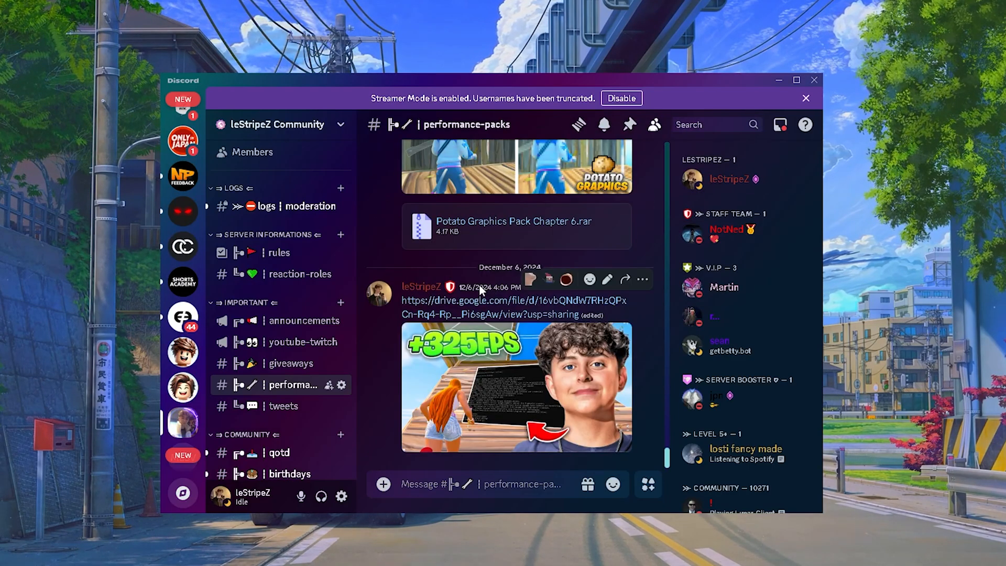
{"action": "scroll", "scroll_direction": "down", "scroll_amount": 3}
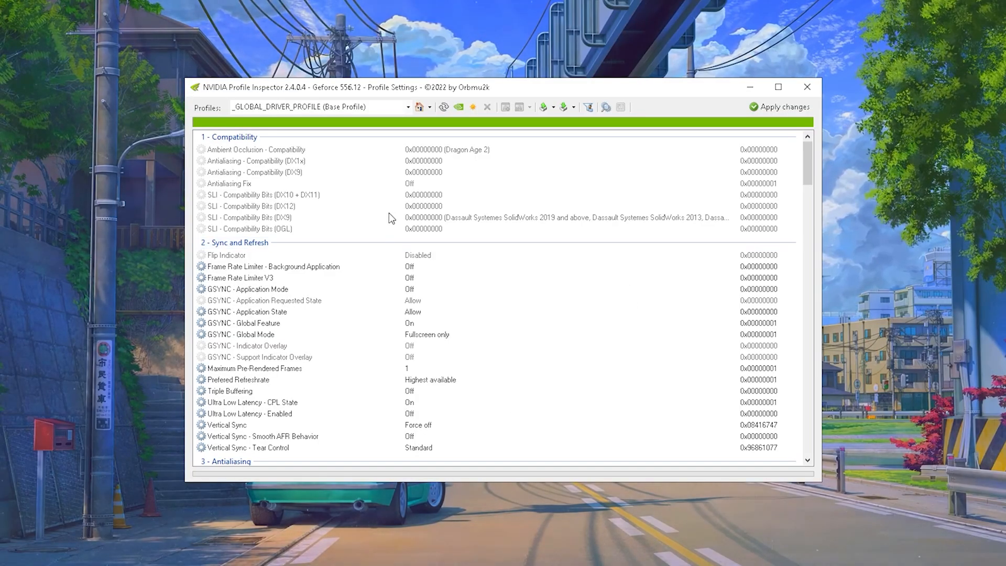
- Load Fortnite and import leStripeZ 2025 Profile.nip through Import profile(s)
{"action": "type", "text": "fort"}
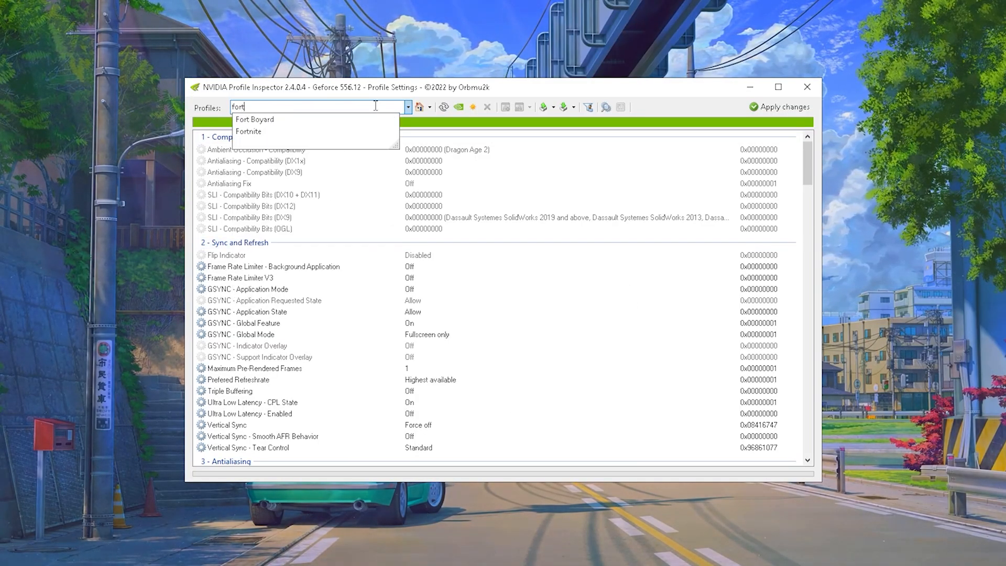
{"action": "mouse_move", "coordinate": [249, 131]}
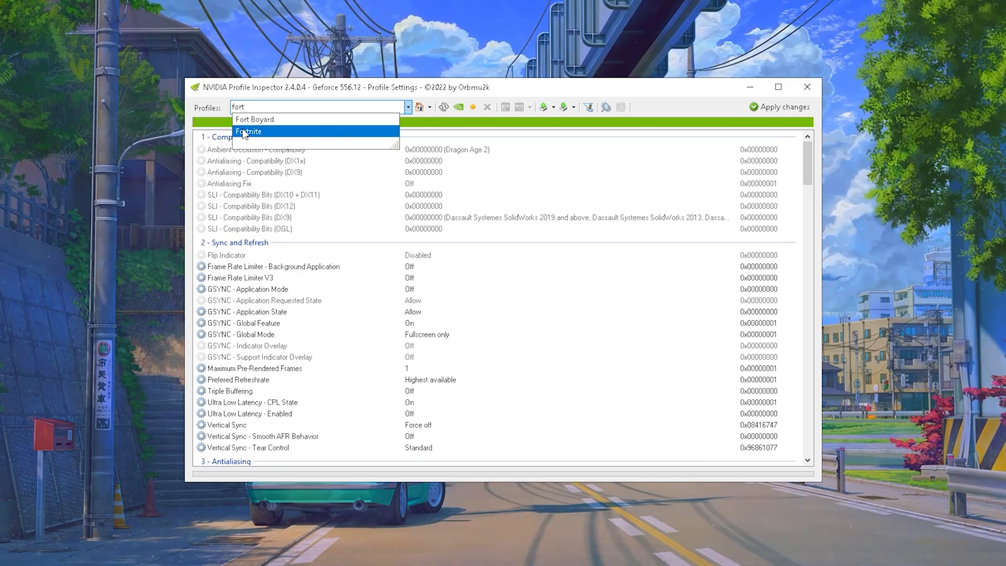
{"action": "left_click", "coordinate": [249, 131]}
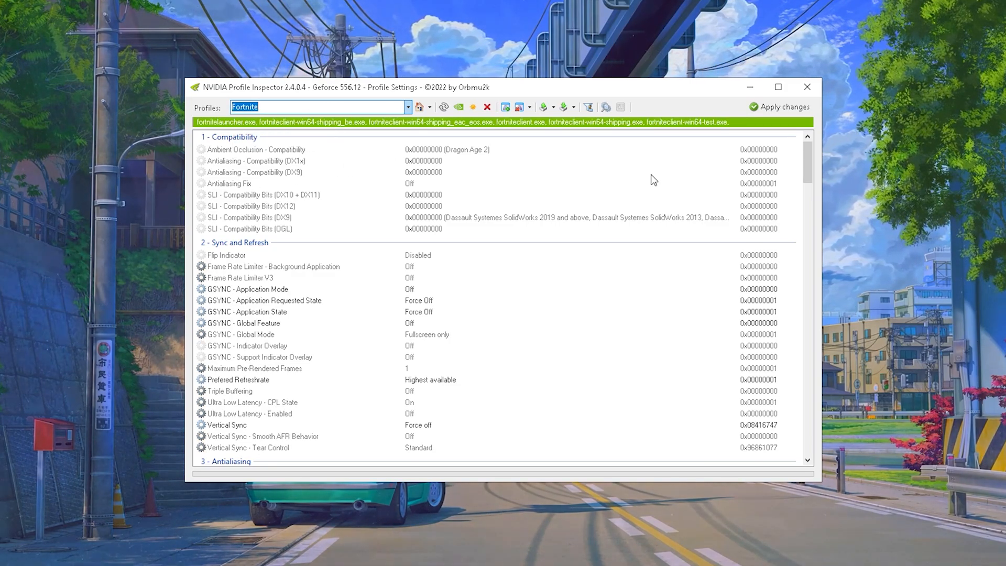
{"action": "mouse_move", "coordinate": [565, 107]}
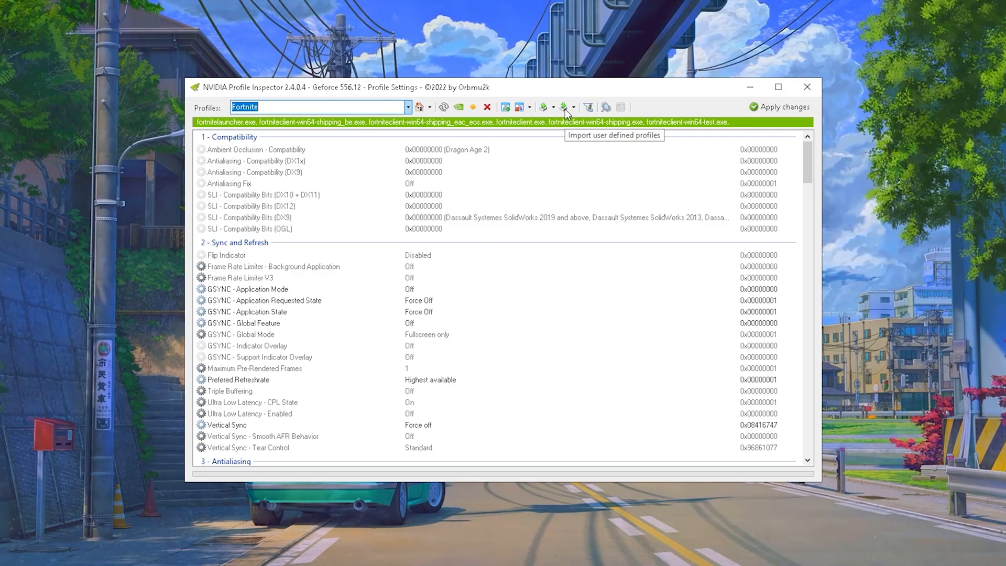
{"action": "left_click", "coordinate": [573, 107]}
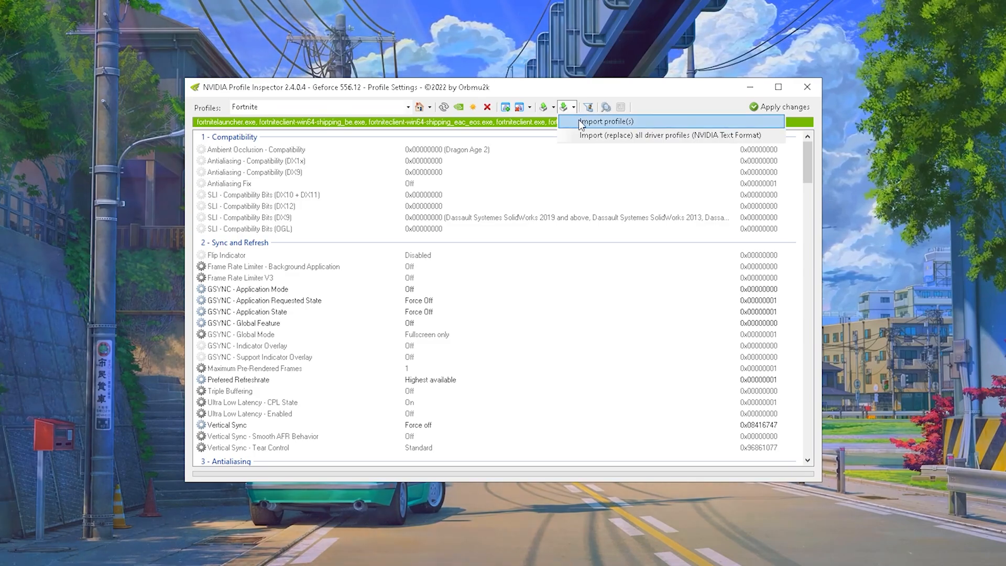
{"action": "left_click", "coordinate": [605, 121]}
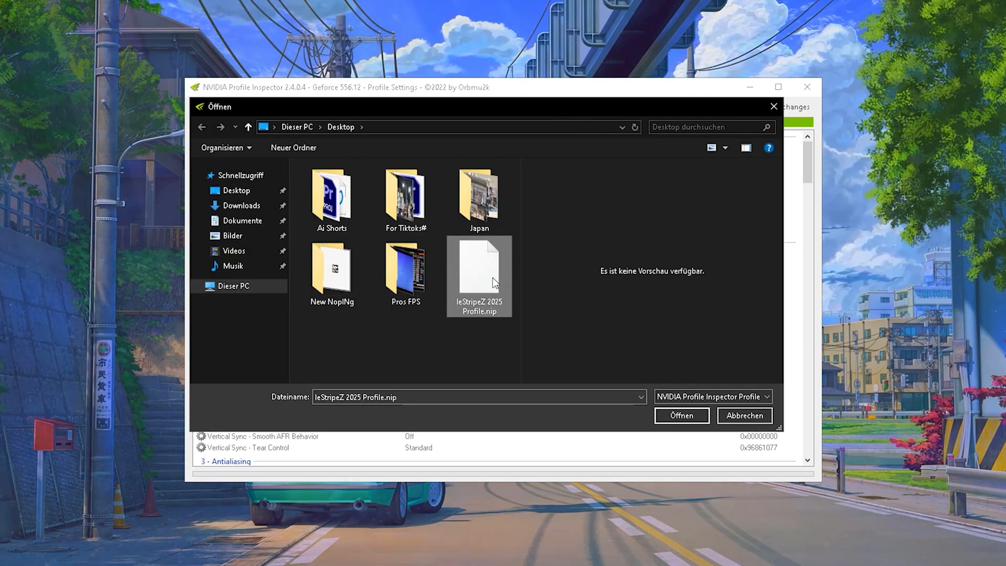
{"action": "mouse_move", "coordinate": [482, 279]}
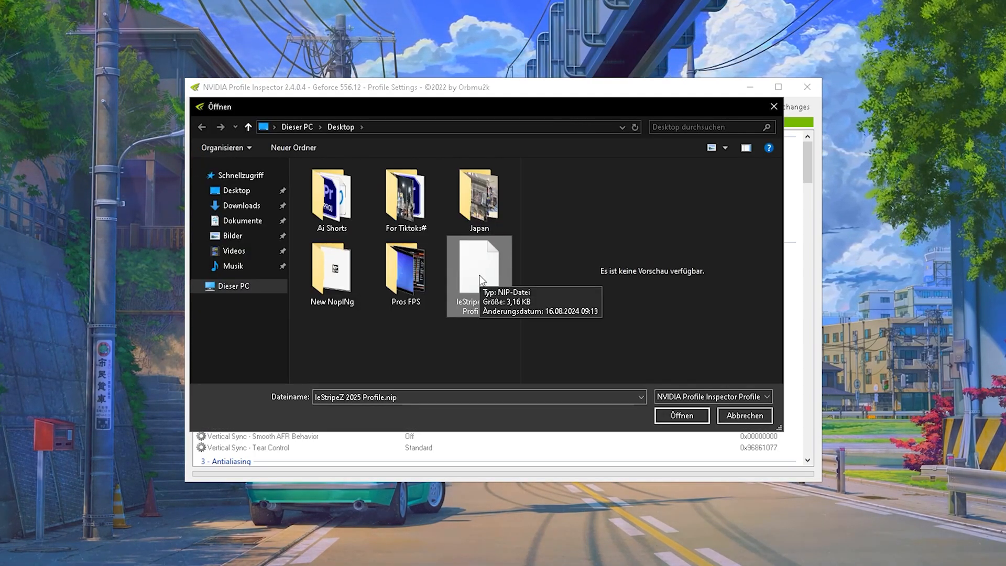
{"action": "left_click", "coordinate": [681, 415]}
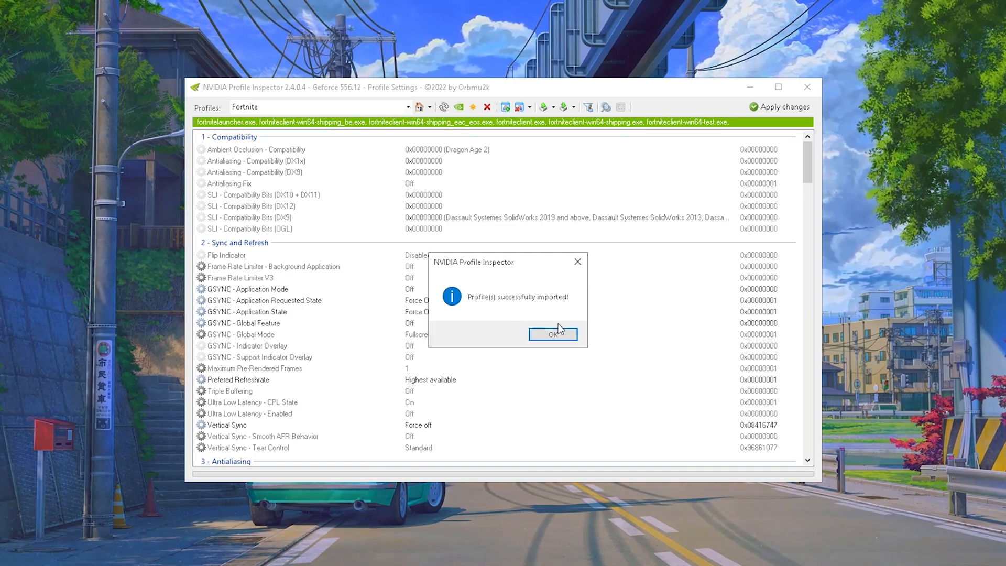
{"action": "left_click", "coordinate": [553, 335]}
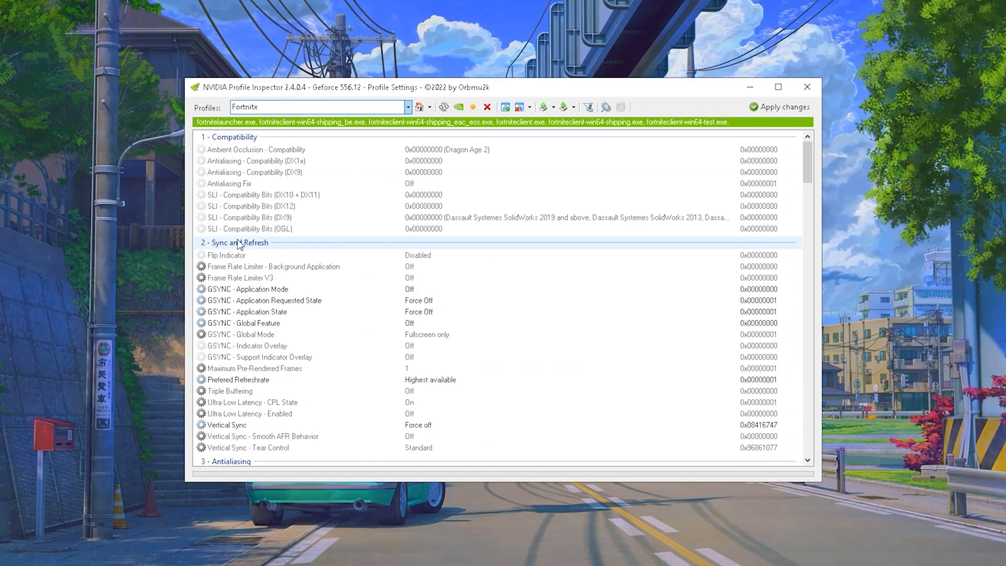
{"action": "left_click", "coordinate": [247, 289]}
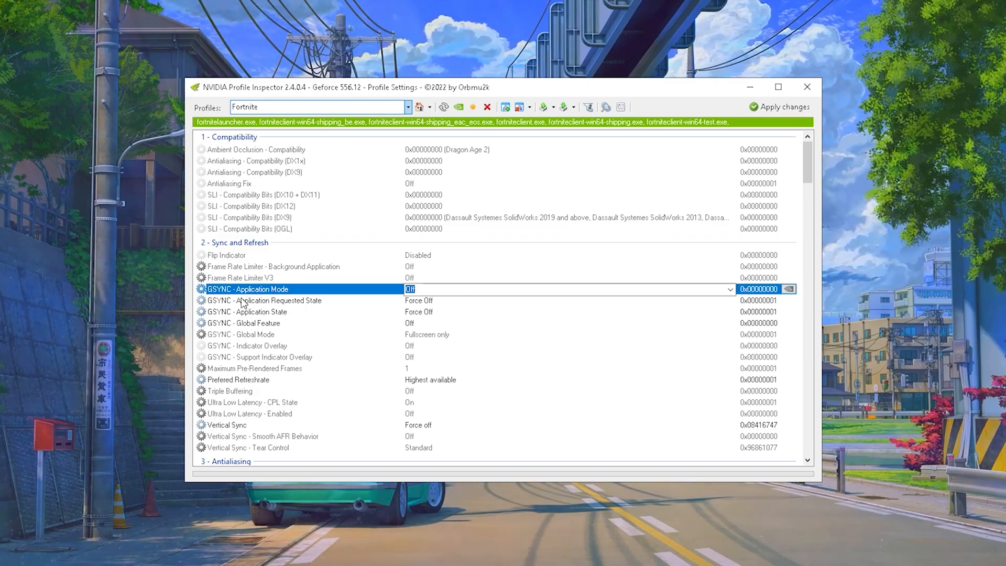
{"action": "left_click", "coordinate": [244, 323]}
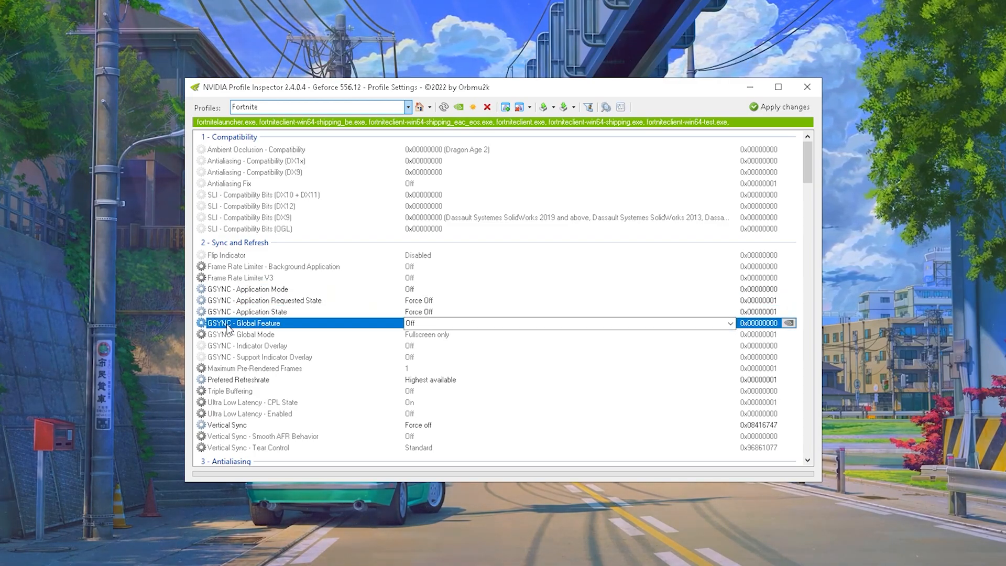
{"action": "left_click", "coordinate": [247, 289]}
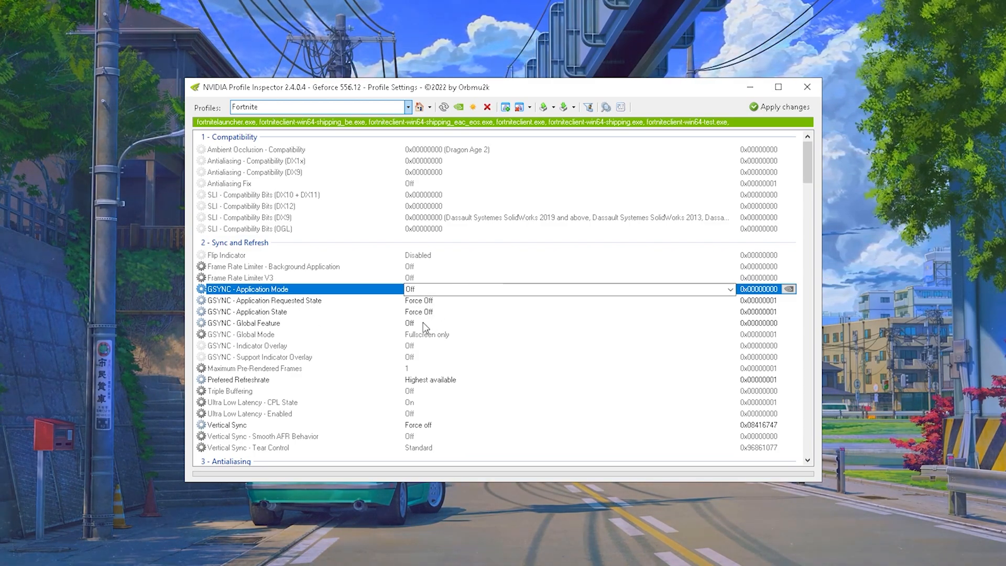
{"action": "left_click", "coordinate": [243, 322]}
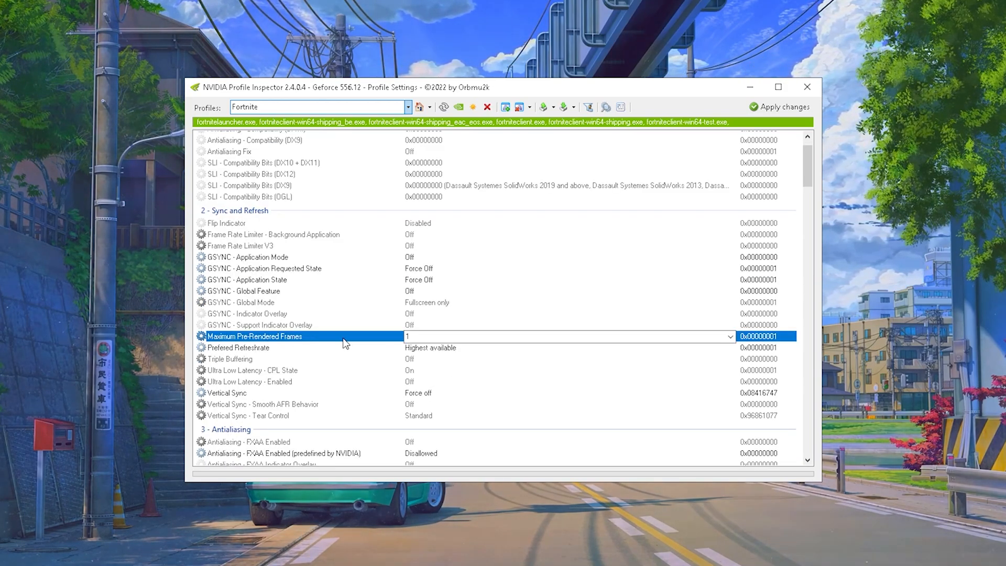
{"action": "left_click", "coordinate": [730, 337]}
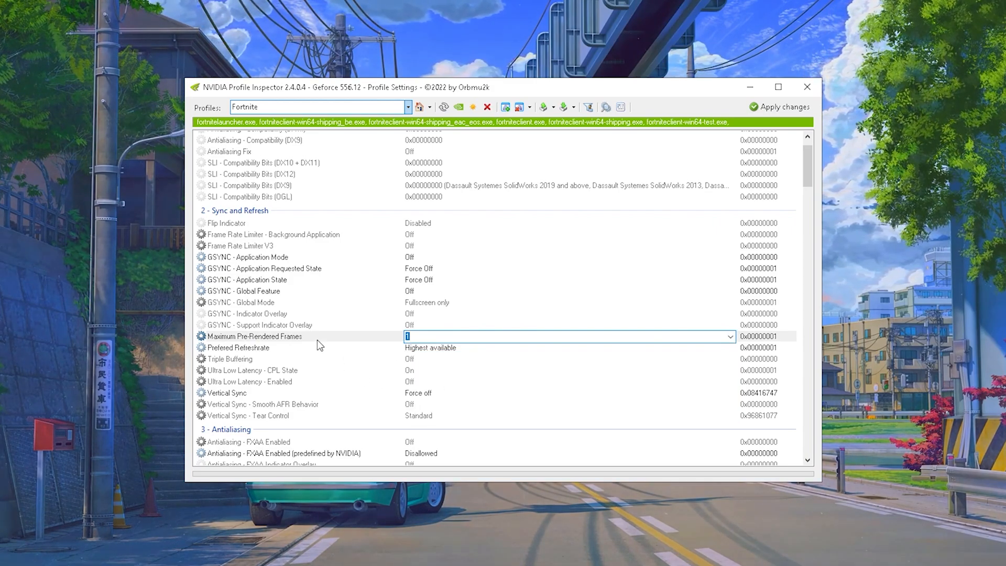
{"action": "mouse_move", "coordinate": [440, 336]}
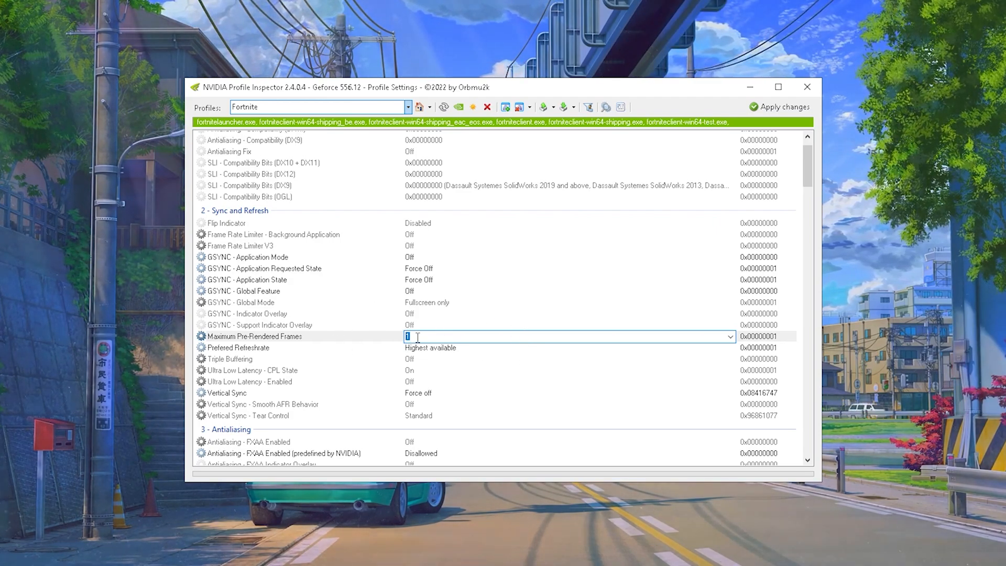
{"action": "left_click", "coordinate": [729, 337]}
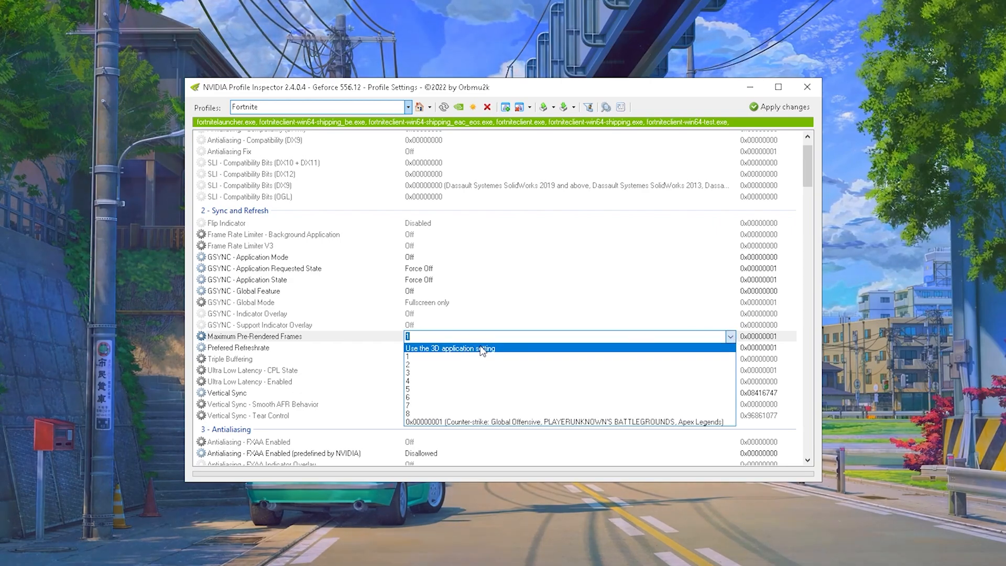
{"action": "left_click", "coordinate": [449, 348]}
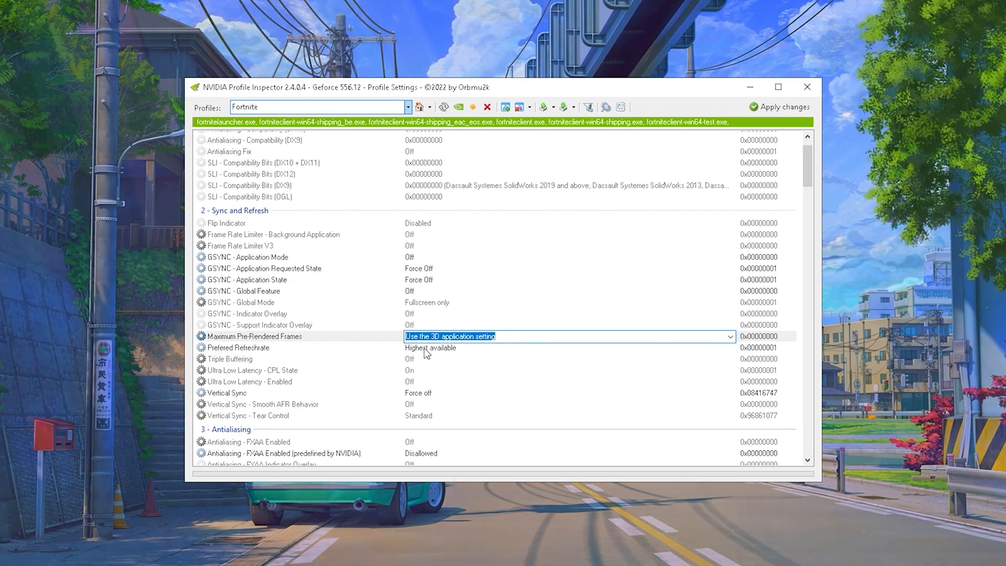
{"action": "left_click", "coordinate": [729, 336]}
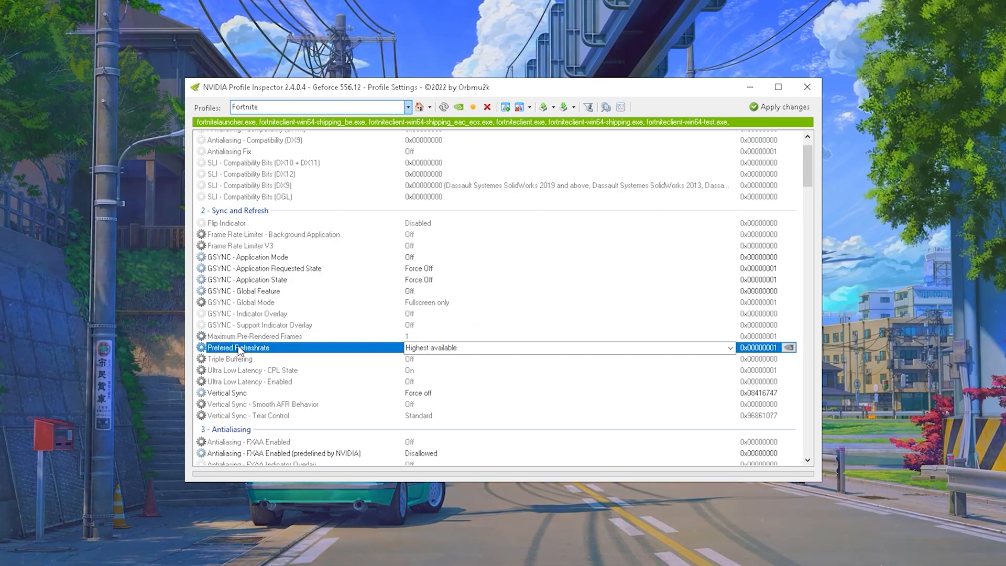
{"action": "scroll", "scroll_direction": "down", "scroll_amount": 3}
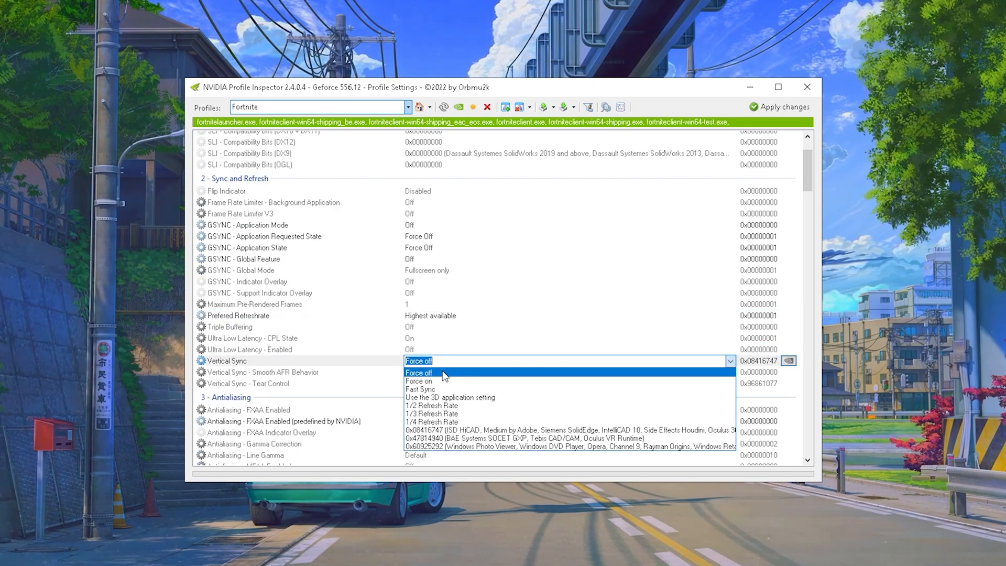
{"action": "left_click", "coordinate": [419, 373]}
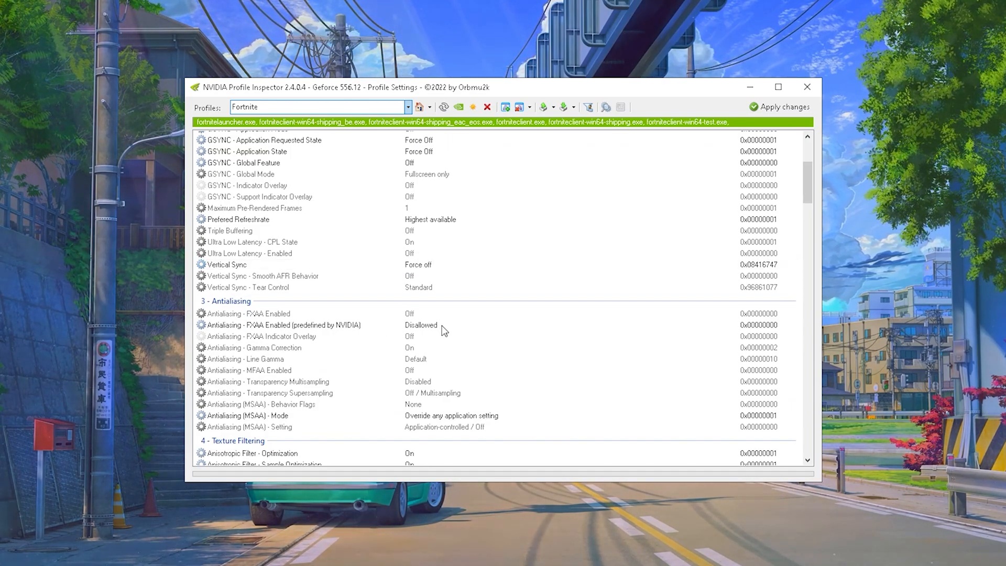
{"action": "left_click", "coordinate": [283, 292]}
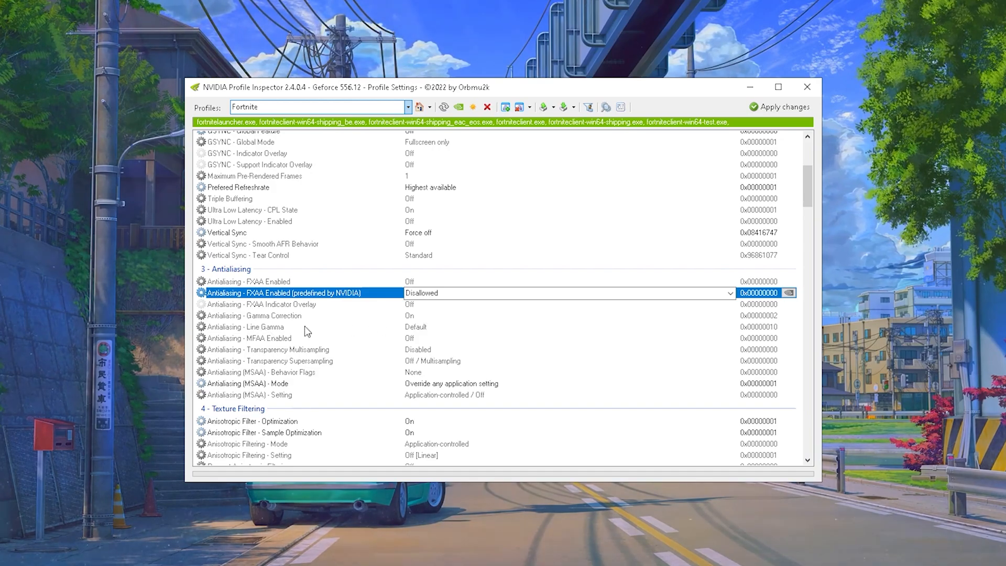
{"action": "mouse_move", "coordinate": [381, 348]}
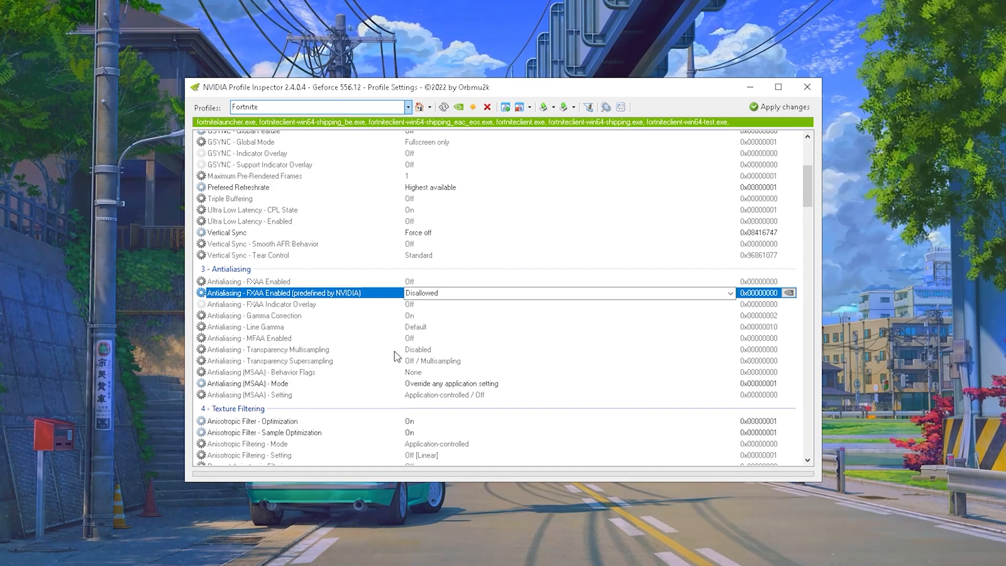
{"action": "mouse_move", "coordinate": [422, 365]}
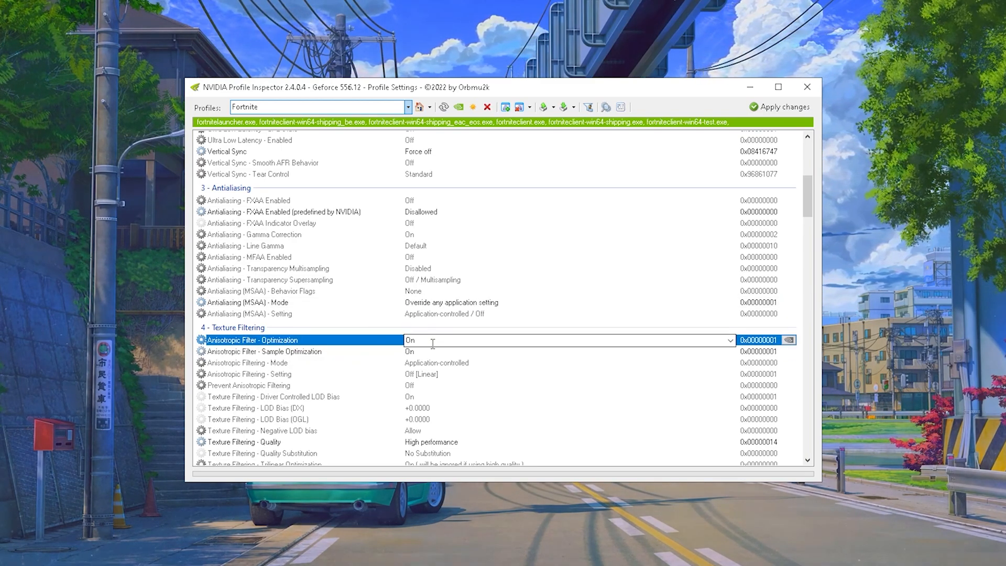
{"action": "left_click", "coordinate": [264, 351]}
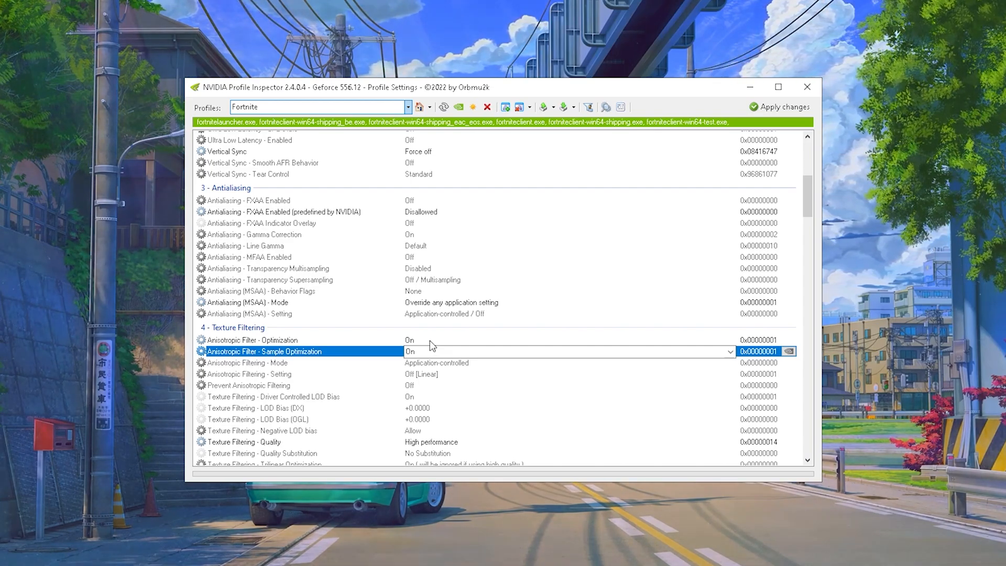
{"action": "left_click", "coordinate": [252, 340]}
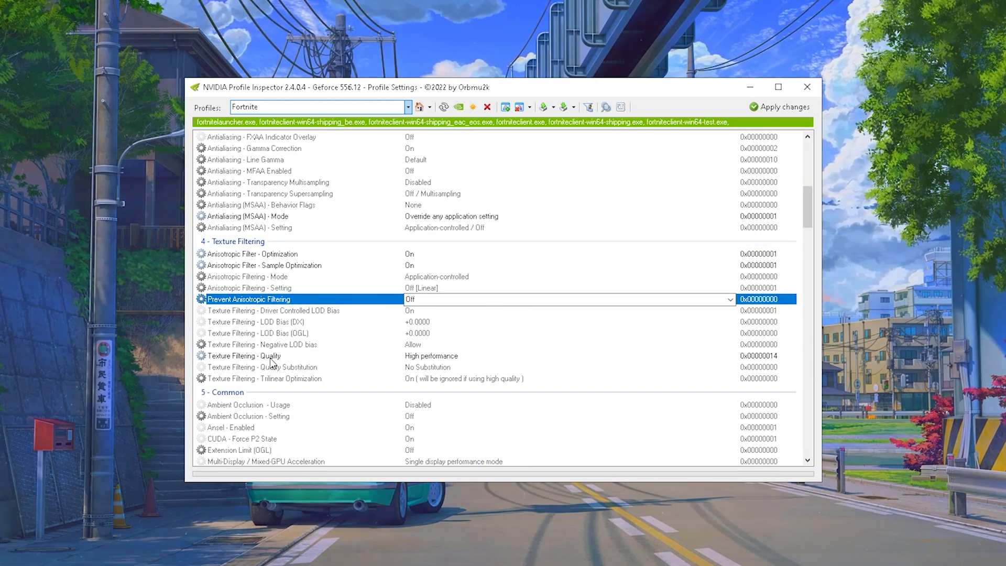
{"action": "left_click", "coordinate": [269, 355]}
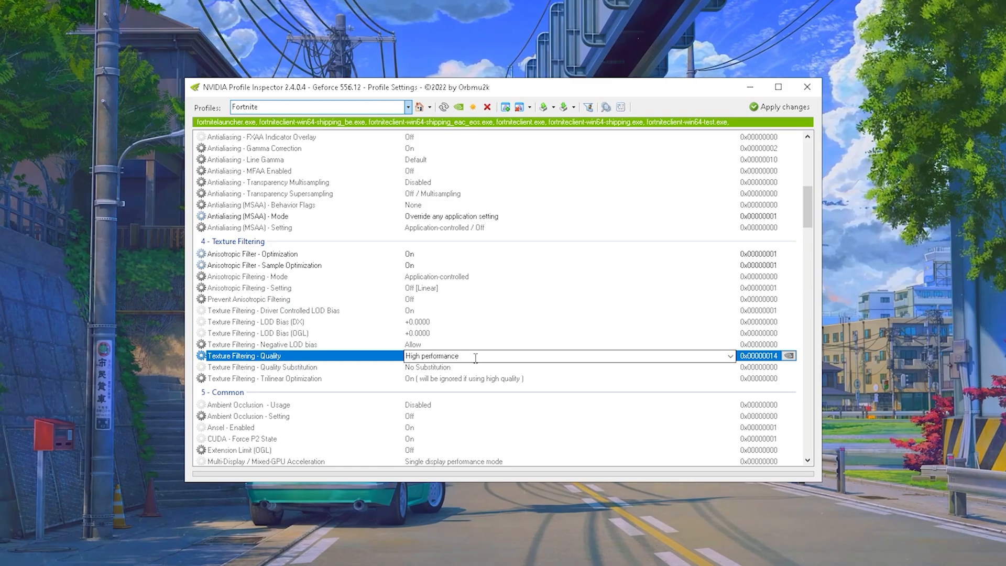
{"action": "left_click", "coordinate": [272, 310]}
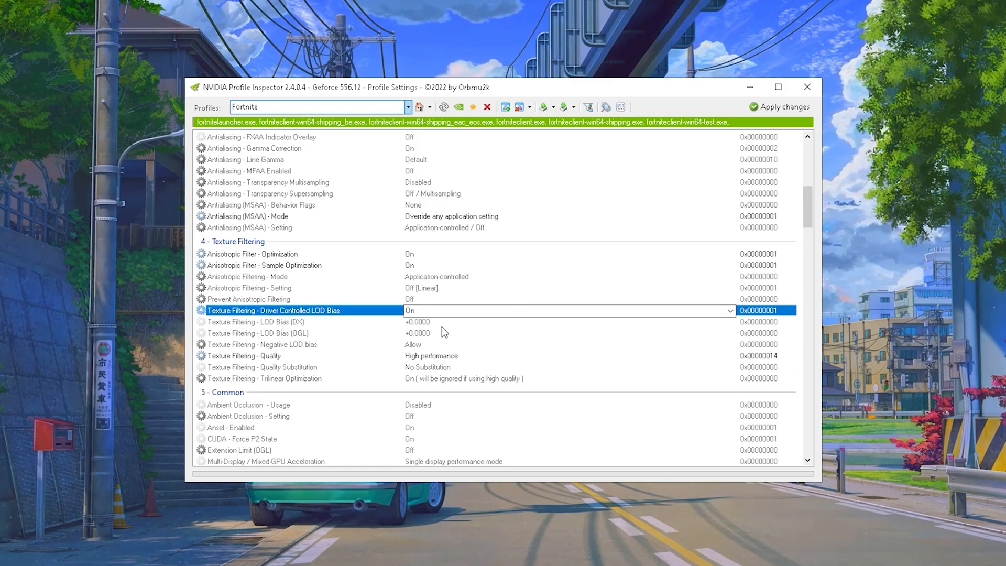
{"action": "mouse_move", "coordinate": [440, 327]}
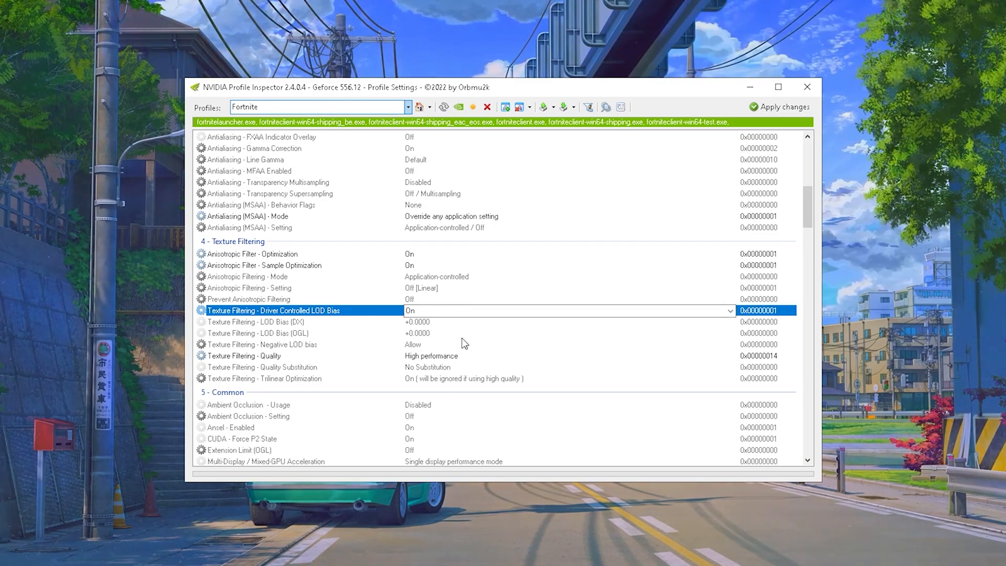
{"action": "scroll", "scroll_direction": "down", "scroll_amount": 3}
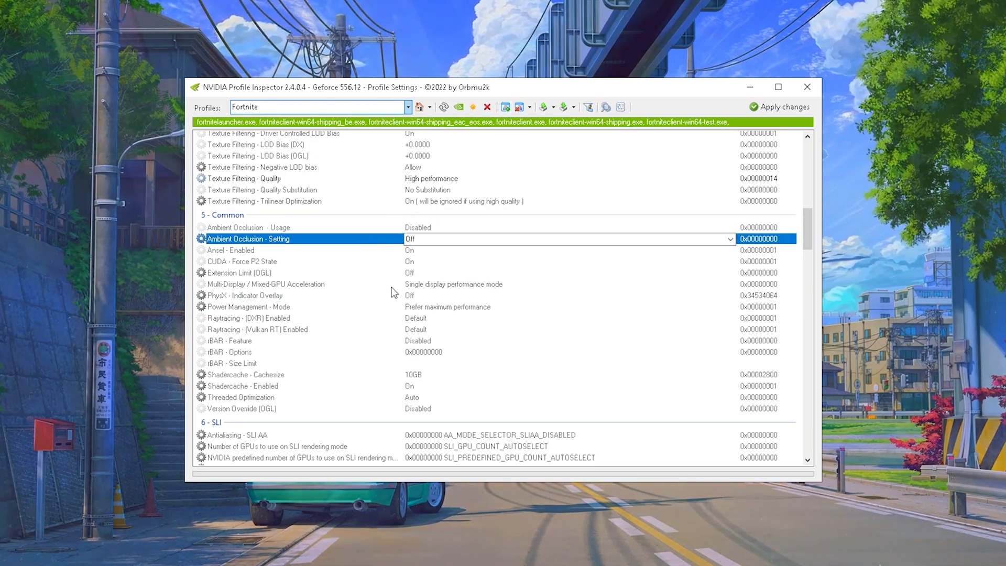
{"action": "left_click", "coordinate": [257, 330]}
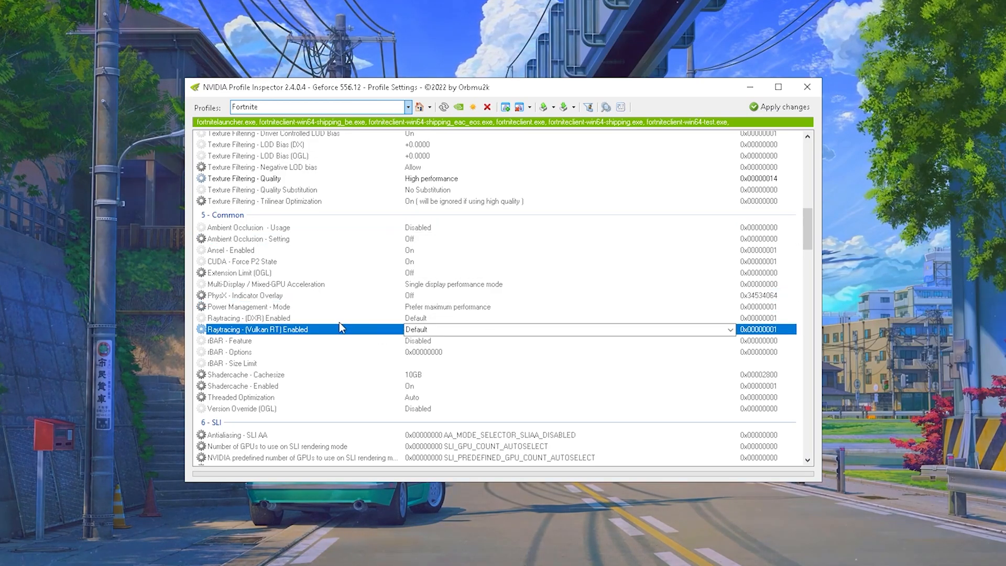